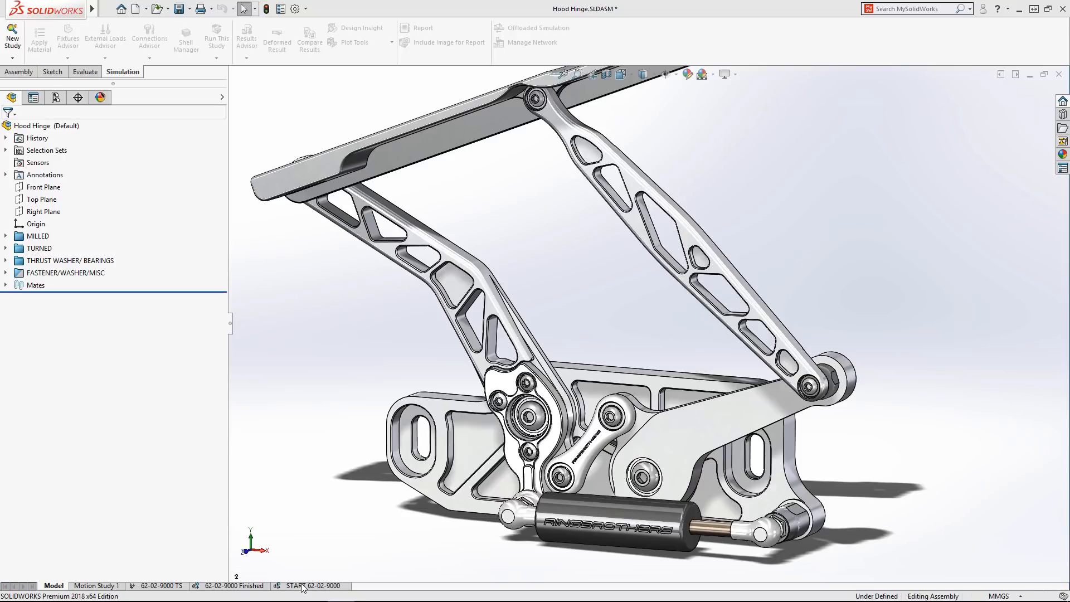
Step: Open the START 62-02-9000 study and apply the START Topology Study display state
left_click(314, 586)
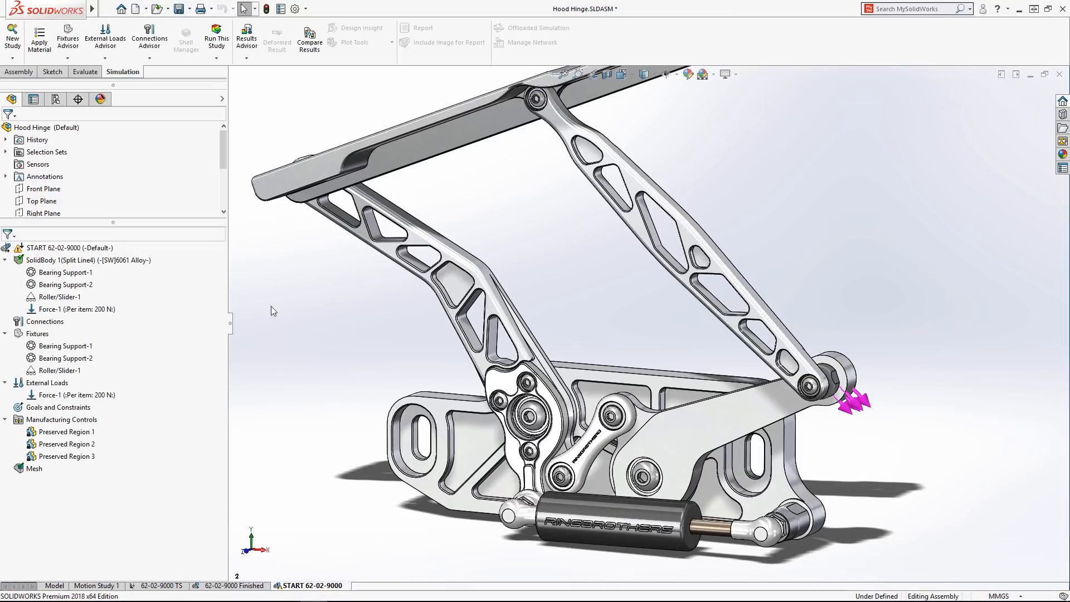
left_click(223, 98)
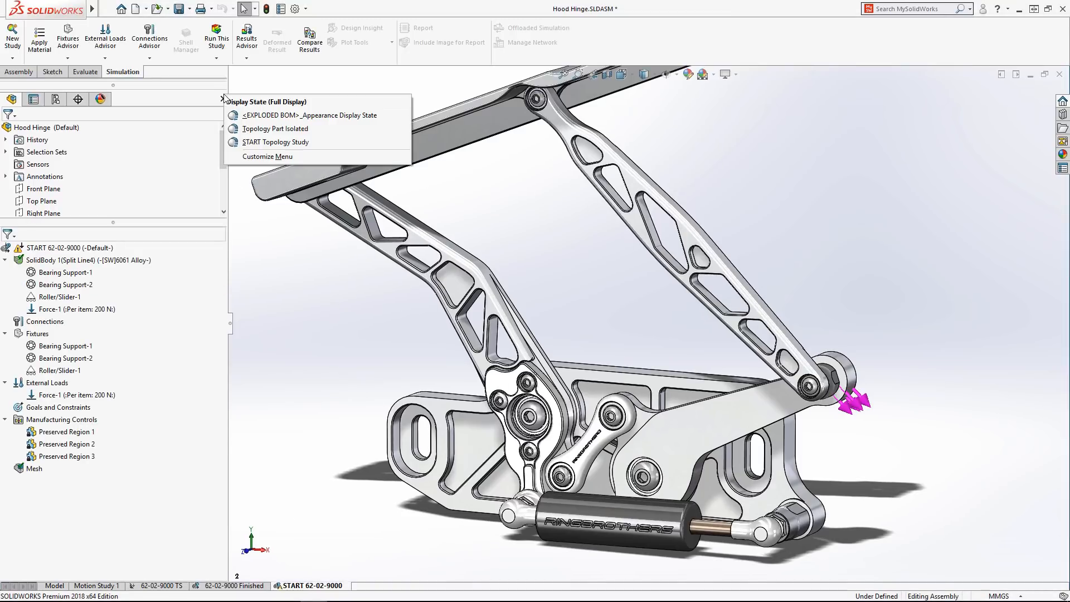
mouse_move(276, 142)
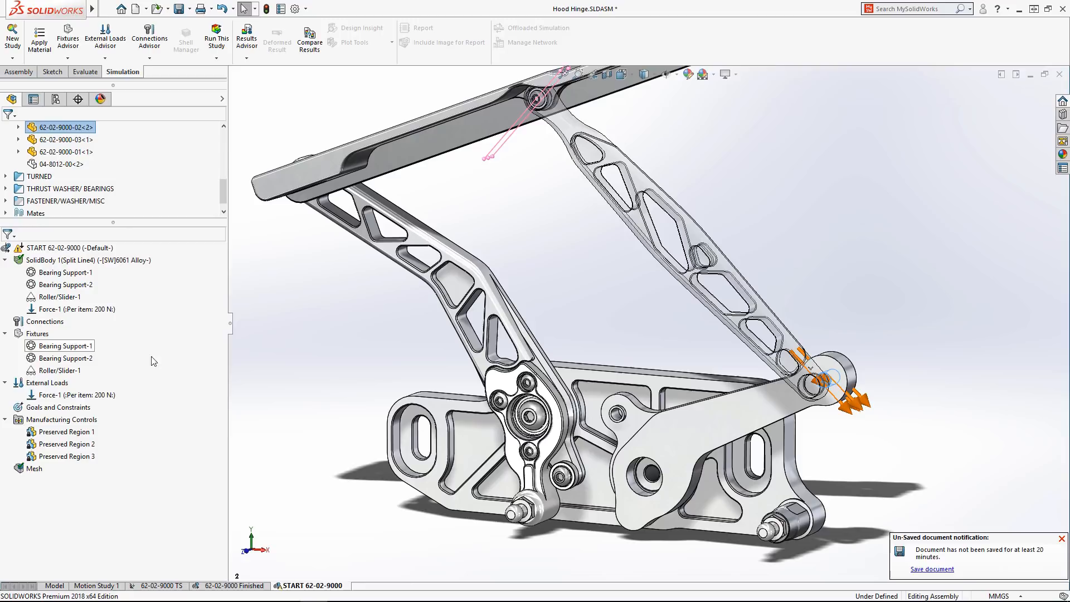
mouse_move(89, 401)
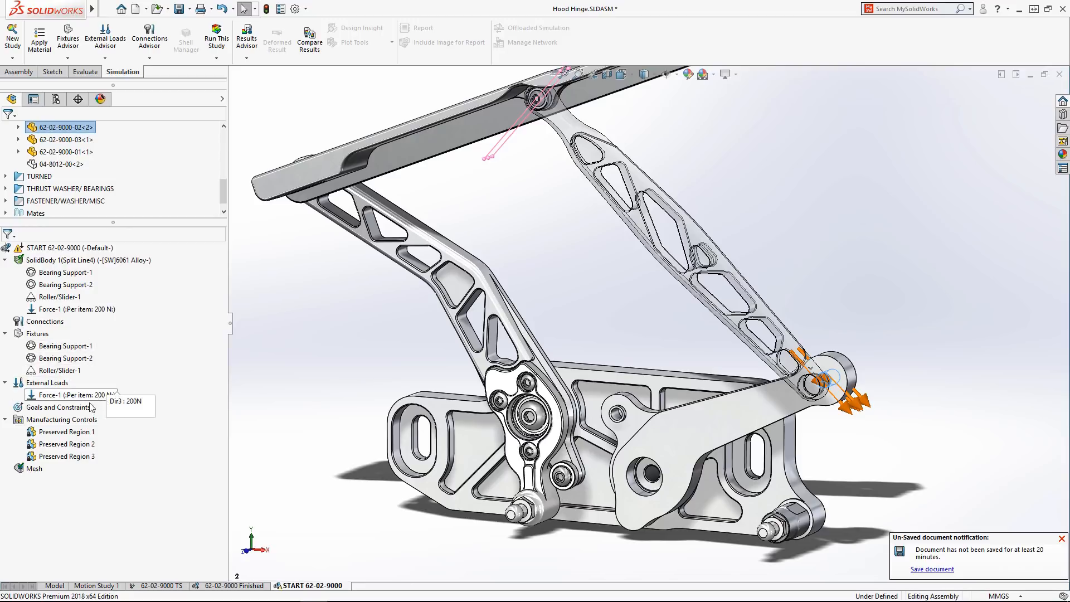
Step: Keep the Best Stiffness to Weight ratio goal and reduce mass by 70 percent
left_click(60, 408)
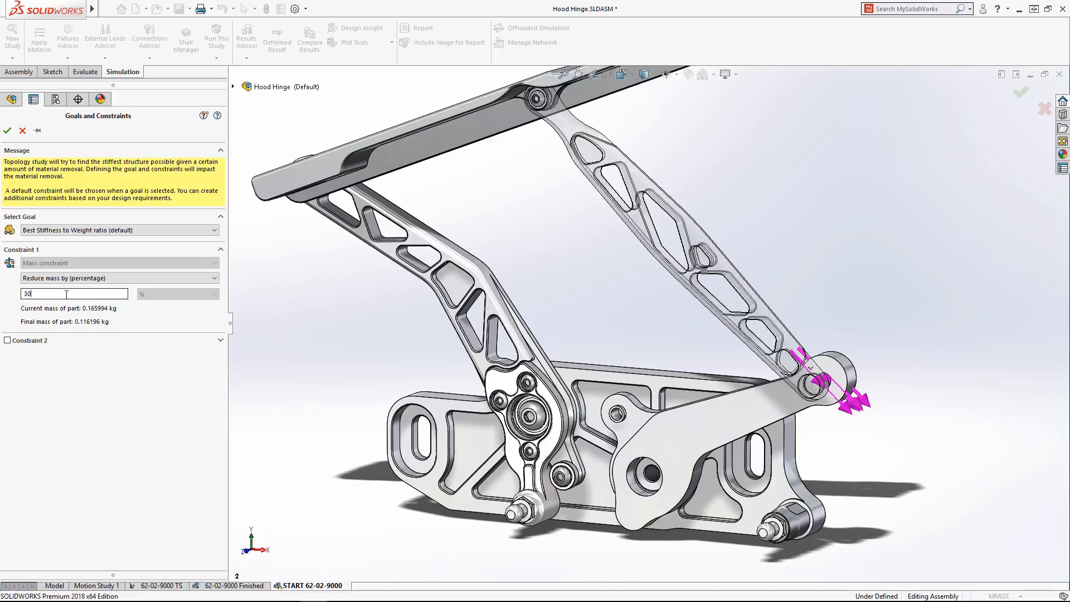
type("70")
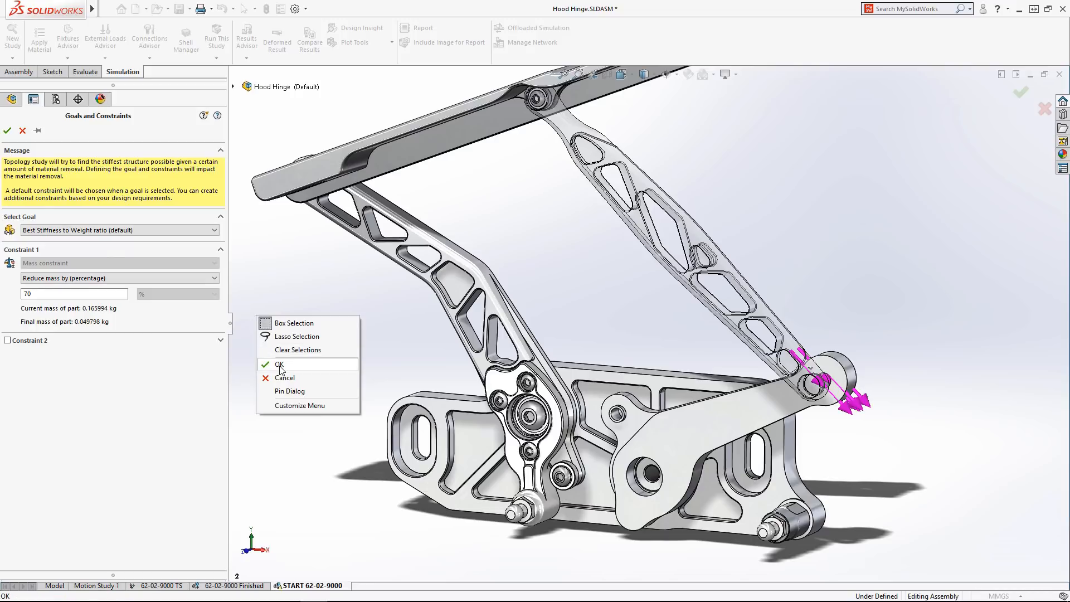
left_click(280, 365)
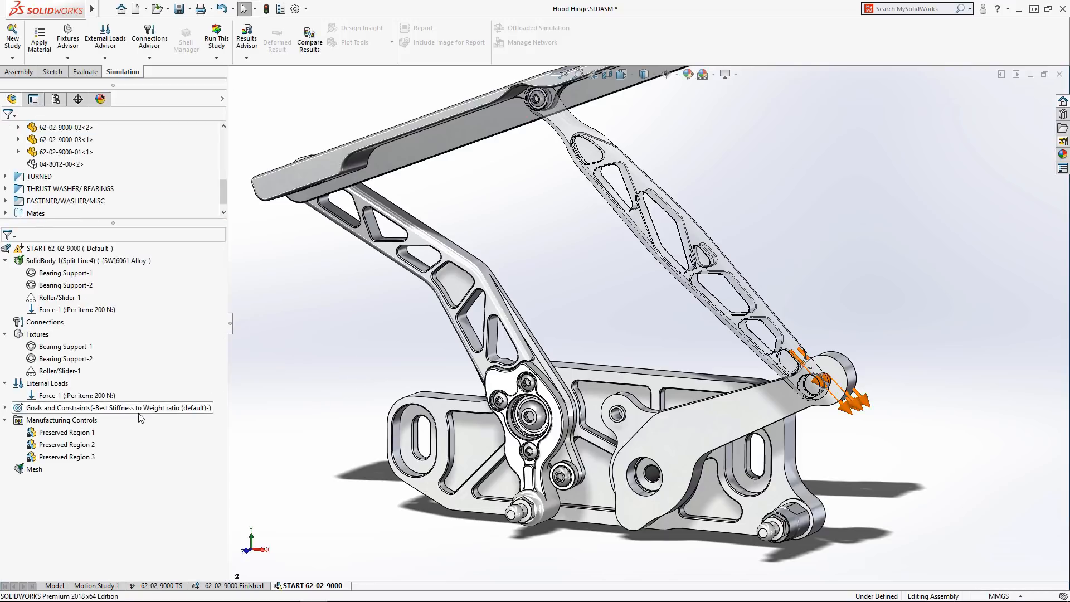
left_click(68, 432)
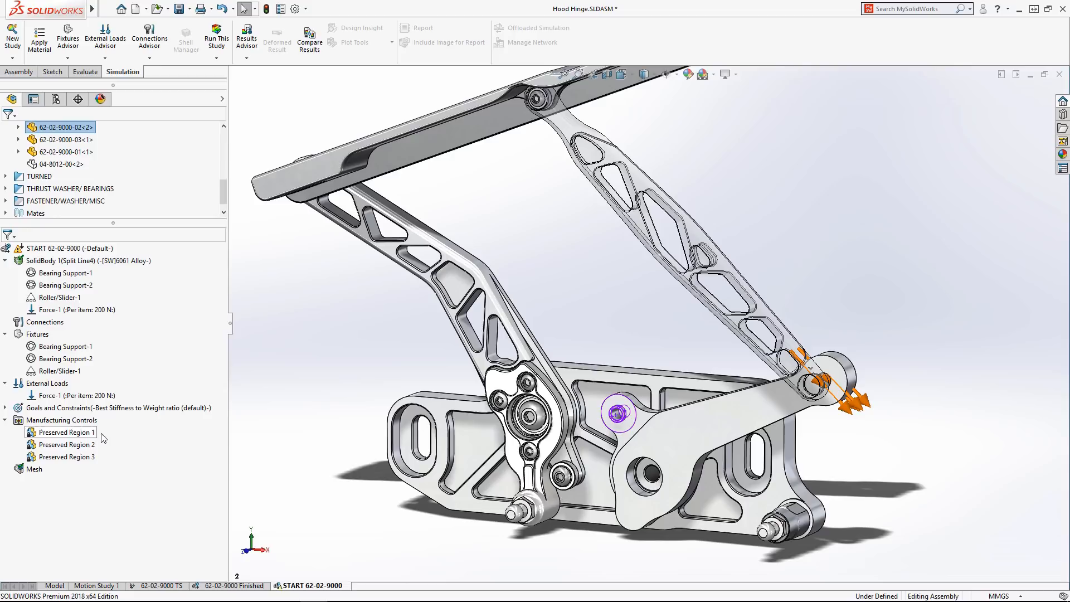
right_click(62, 419)
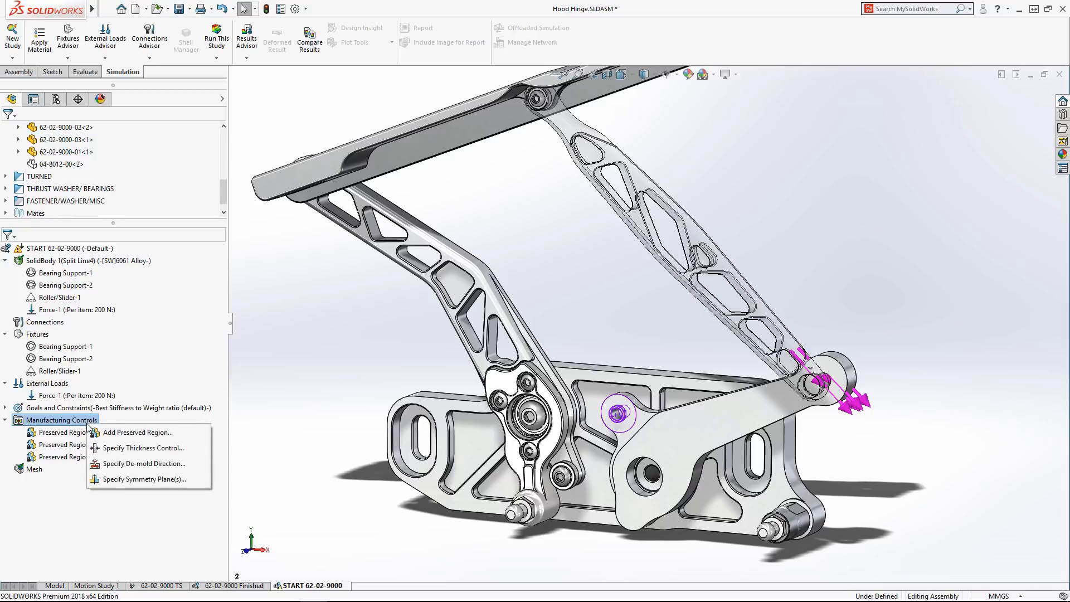
mouse_move(125, 463)
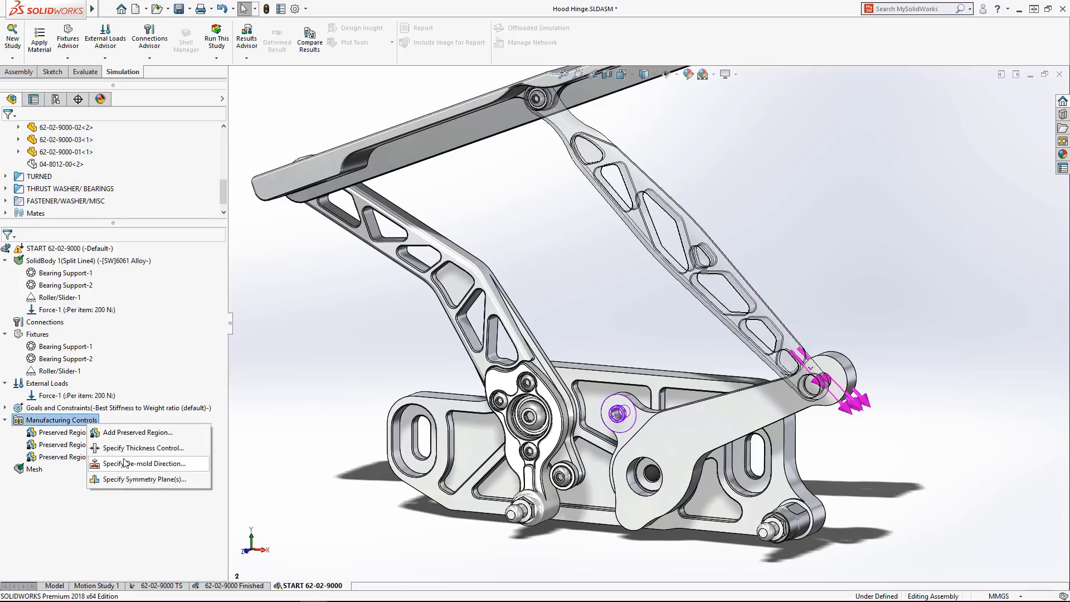
left_click(142, 463)
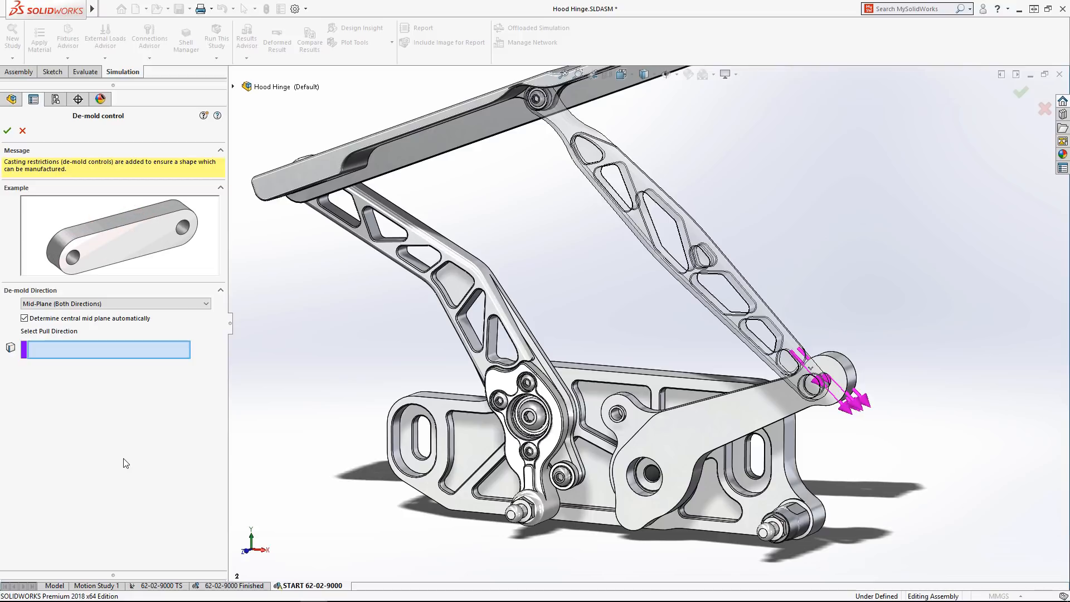
left_click(115, 303)
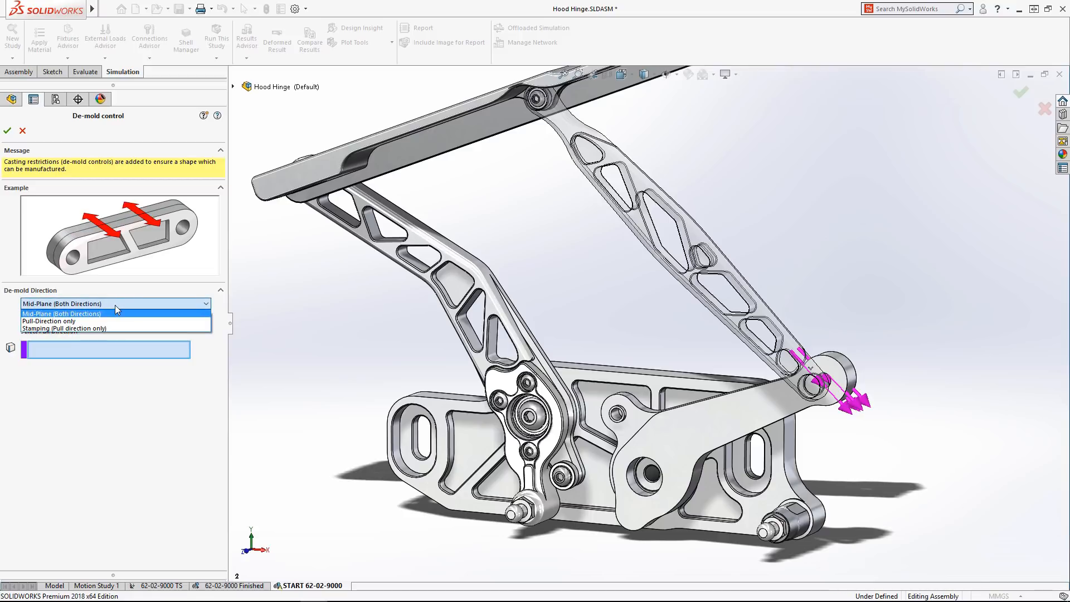
left_click(64, 329)
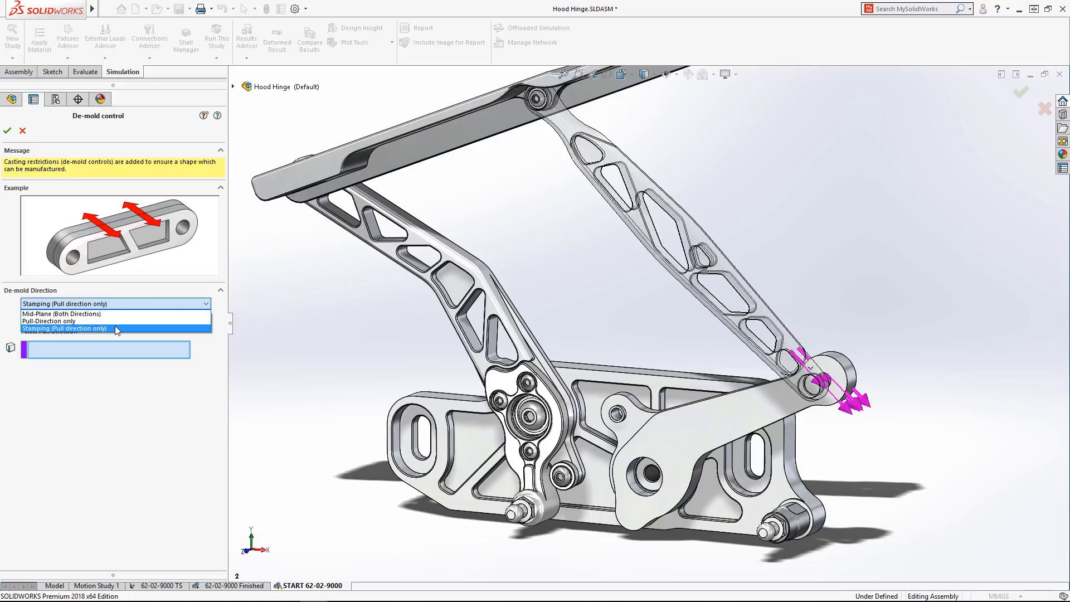
left_click(65, 328)
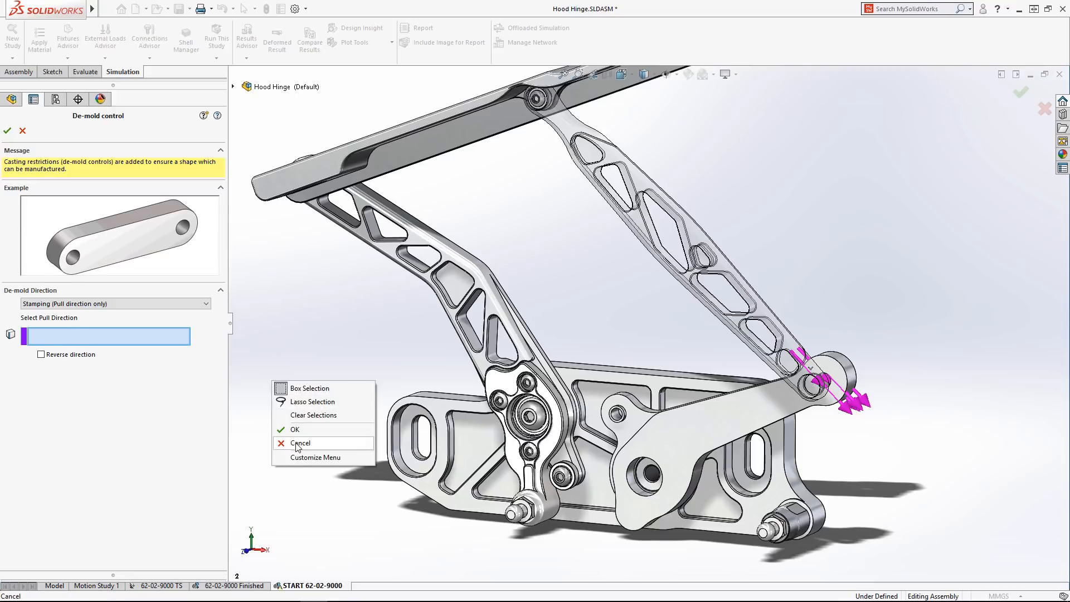
left_click(300, 443)
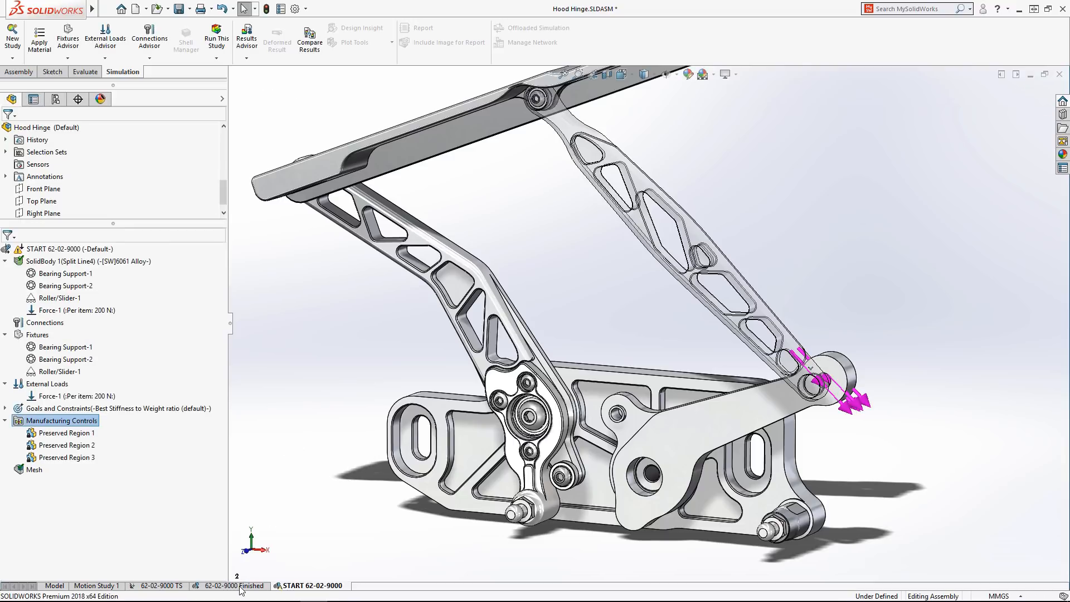
Step: Display Material Mass1 from the finished 62-02-9000 study, zoom onto the link, and edit the plot
left_click(232, 586)
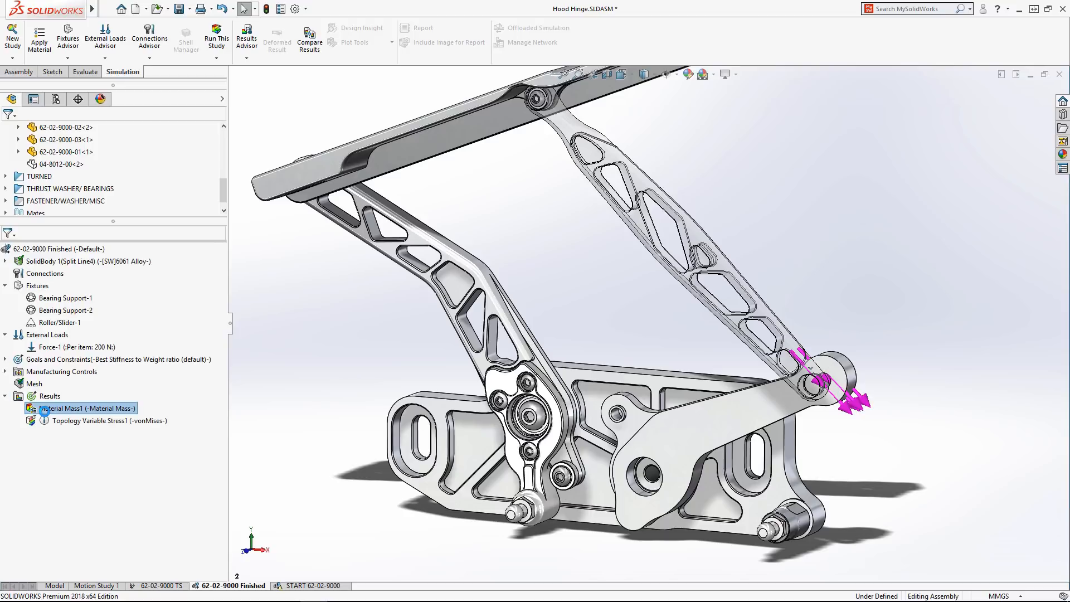
double_click(63, 407)
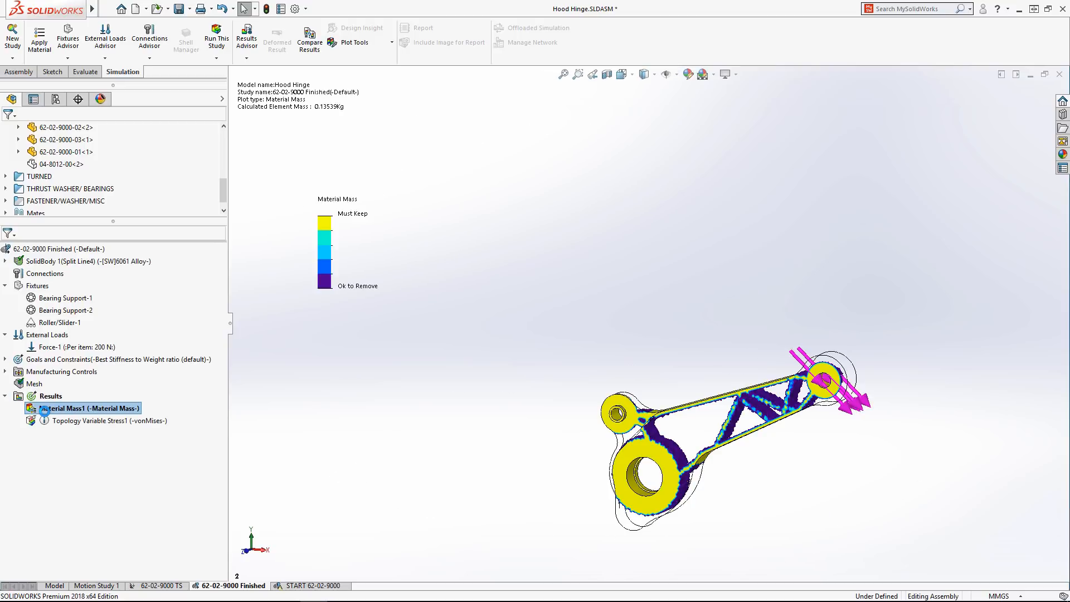
left_click(578, 73)
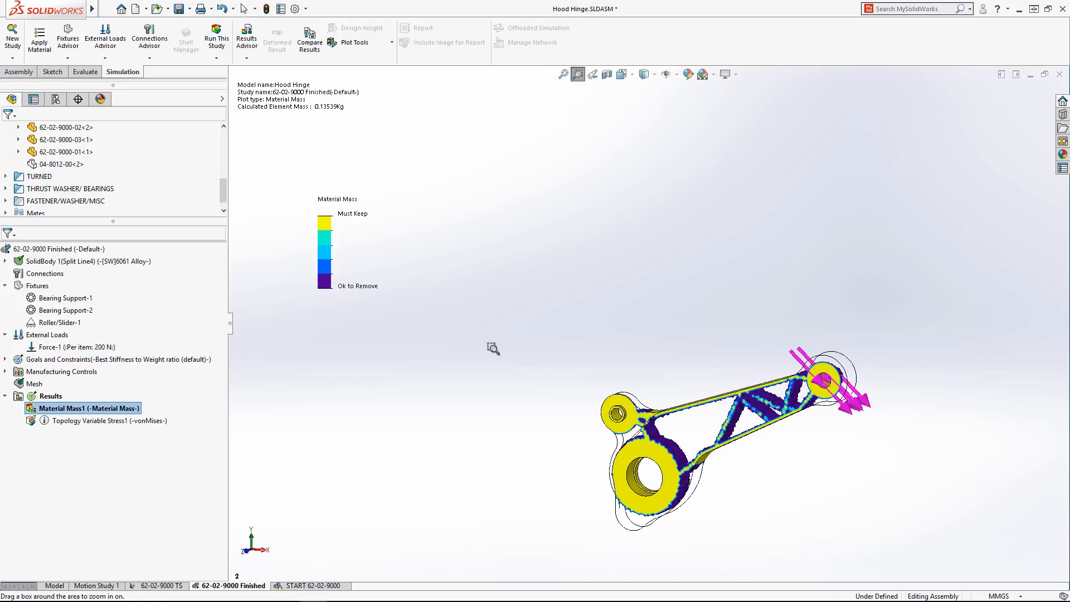
left_click_drag(492, 335, 943, 540)
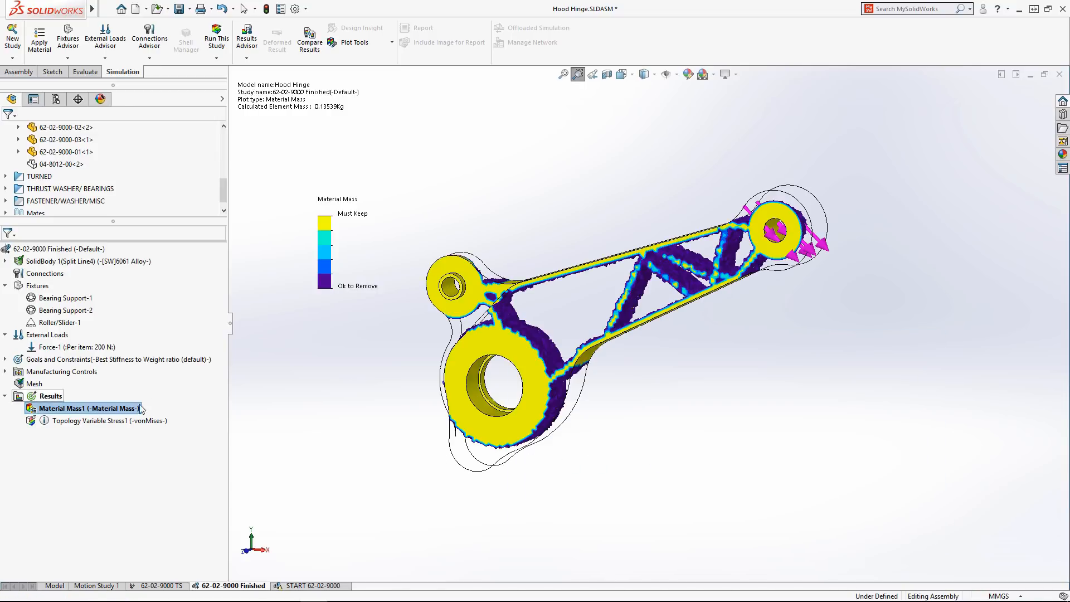
double_click(82, 408)
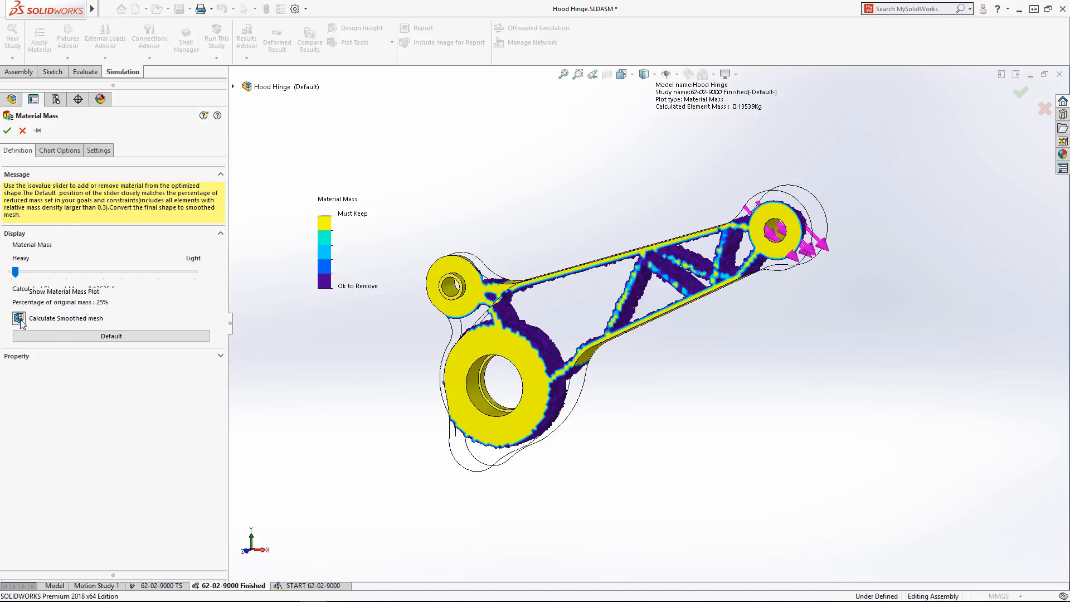
Step: Preview the smoothed mesh, then slide the mass threshold lighter to 24% (0.12774 kg)
left_click(18, 318)
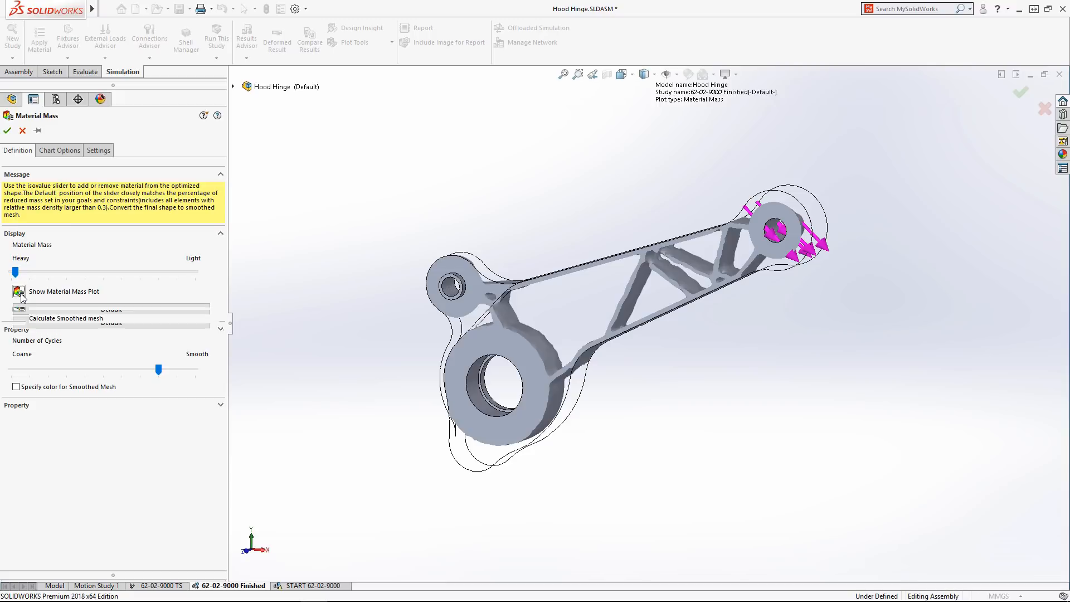
left_click(19, 291)
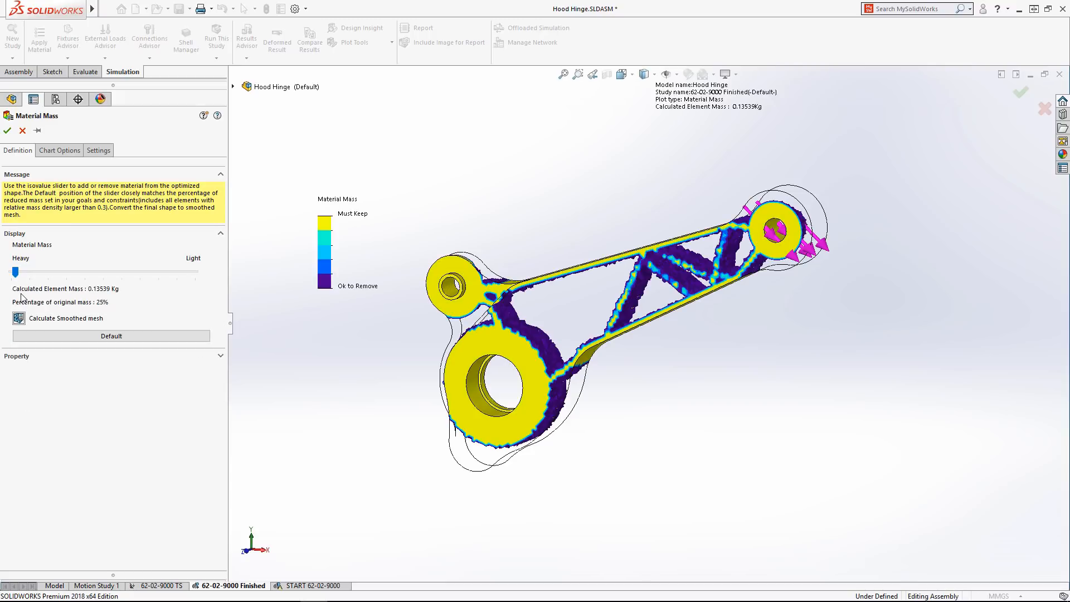
left_click_drag(15, 271, 149, 271)
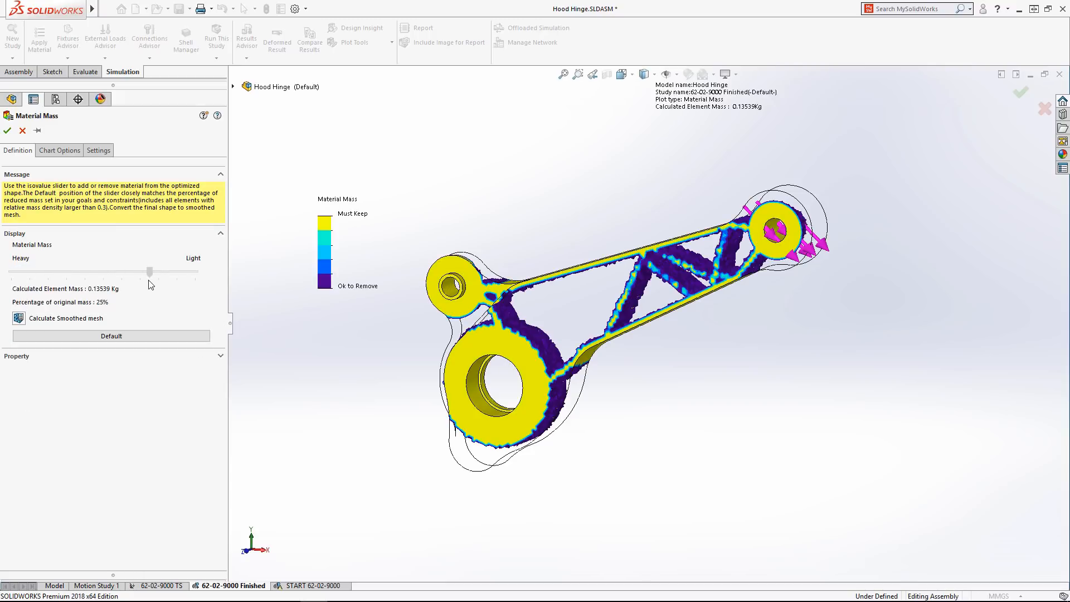
left_click_drag(148, 272, 149, 272)
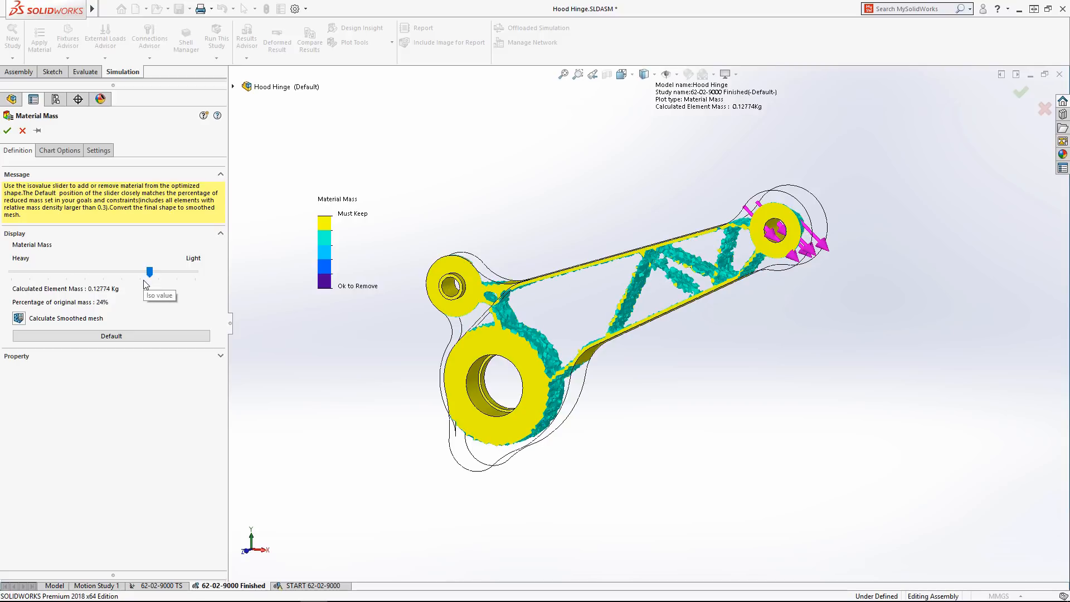
right_click(323, 320)
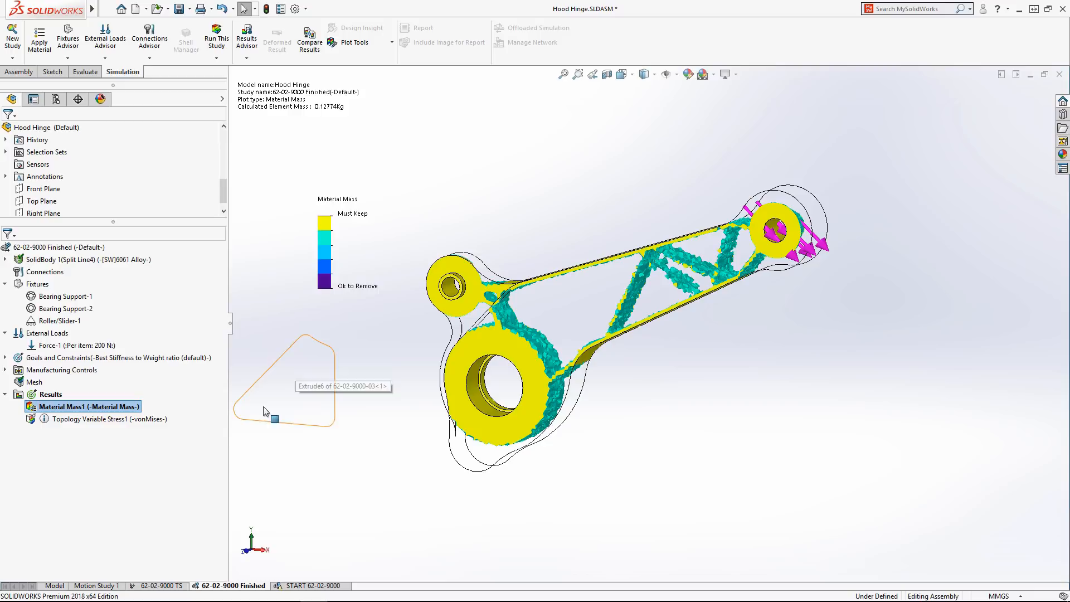
Step: Accept the plot, return to the Model view, and show Material Mass1 through Simulation Display
left_click(100, 418)
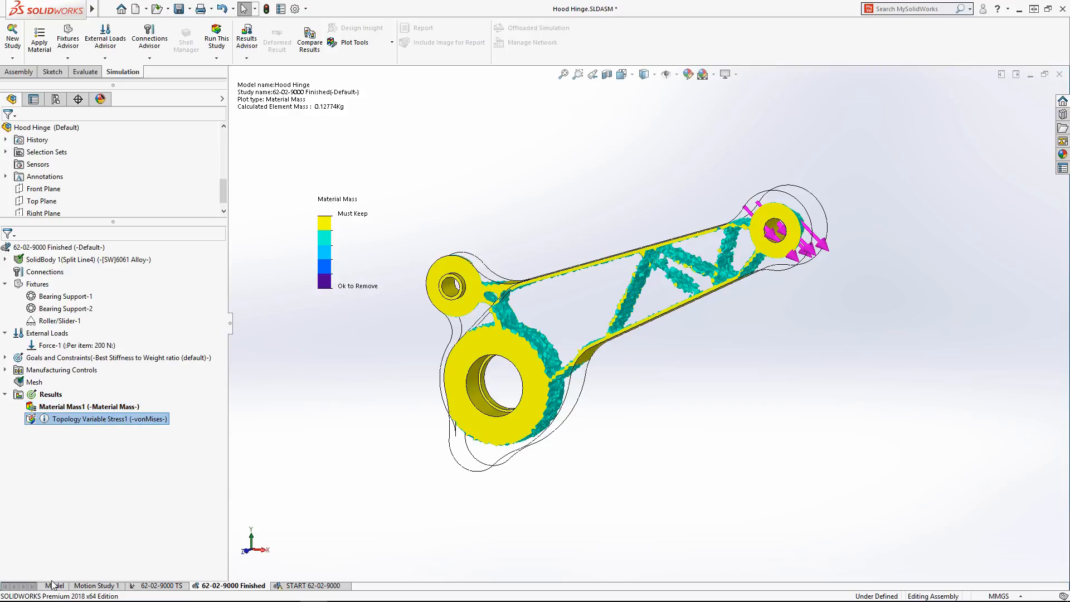
left_click(54, 586)
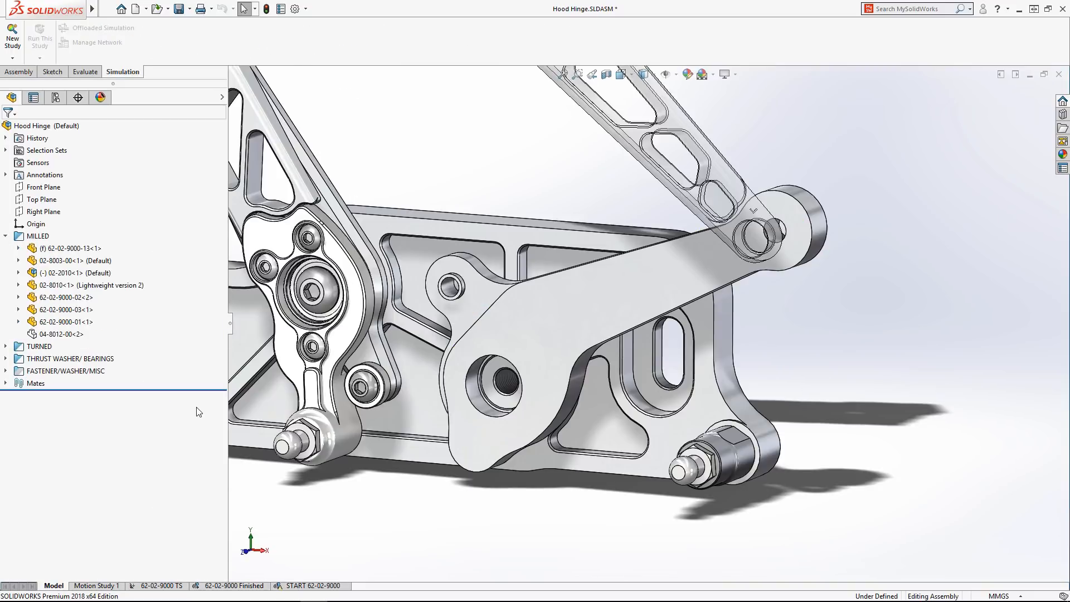
left_click(724, 73)
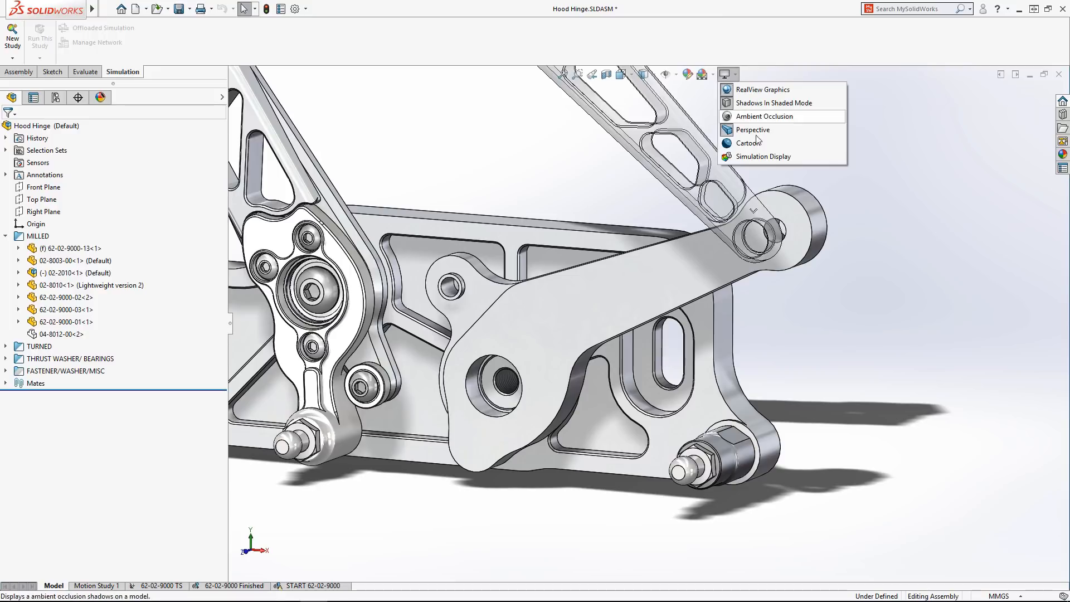
left_click(762, 156)
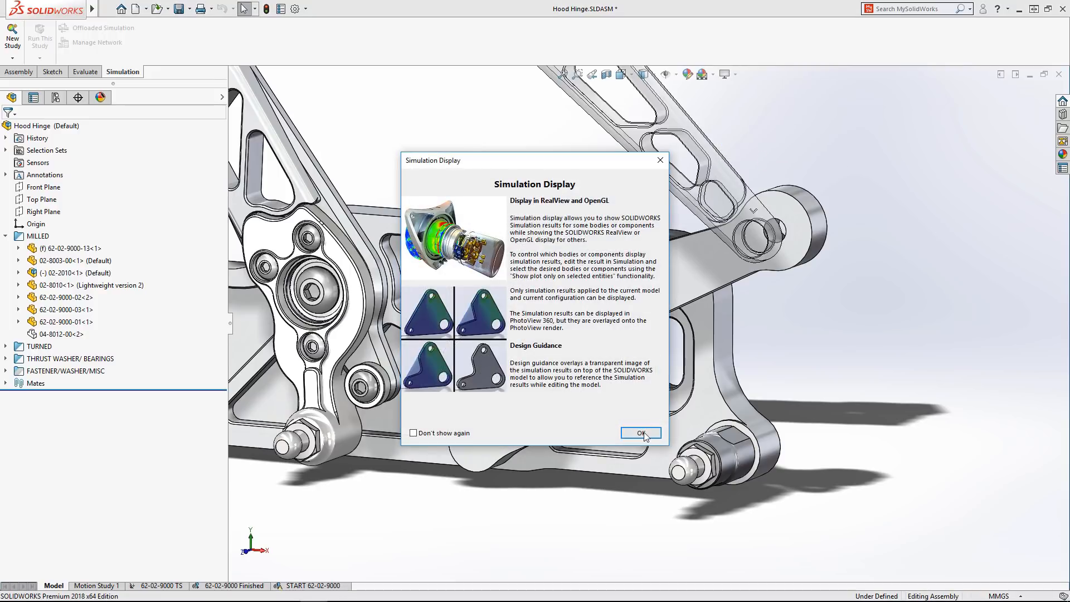
left_click(640, 432)
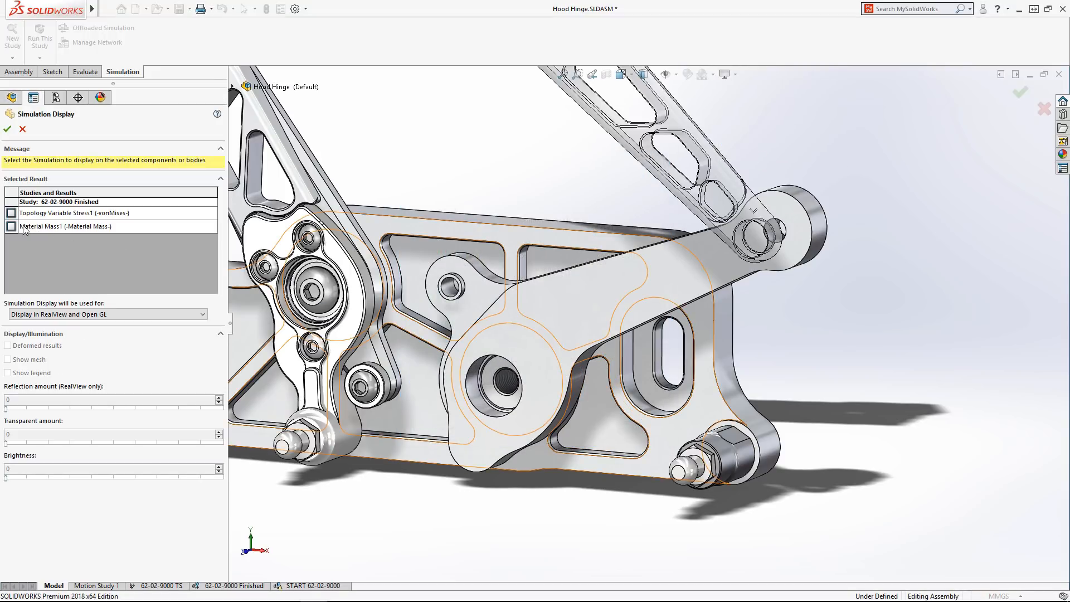
left_click(11, 226)
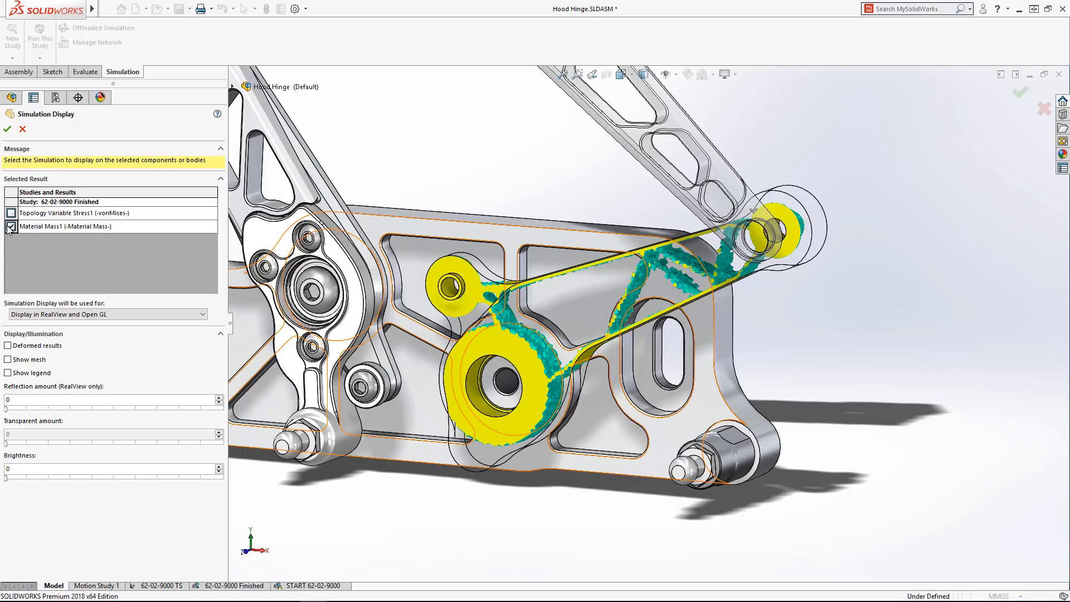